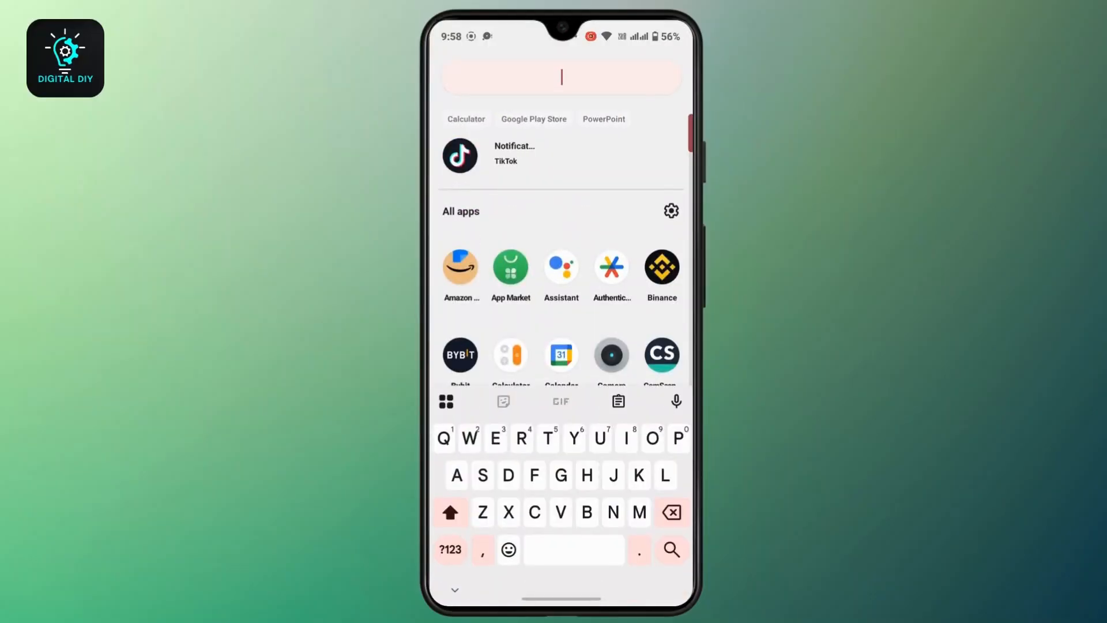
# Open the Display page in the phone's Settings app.
pyautogui.click(670, 211)
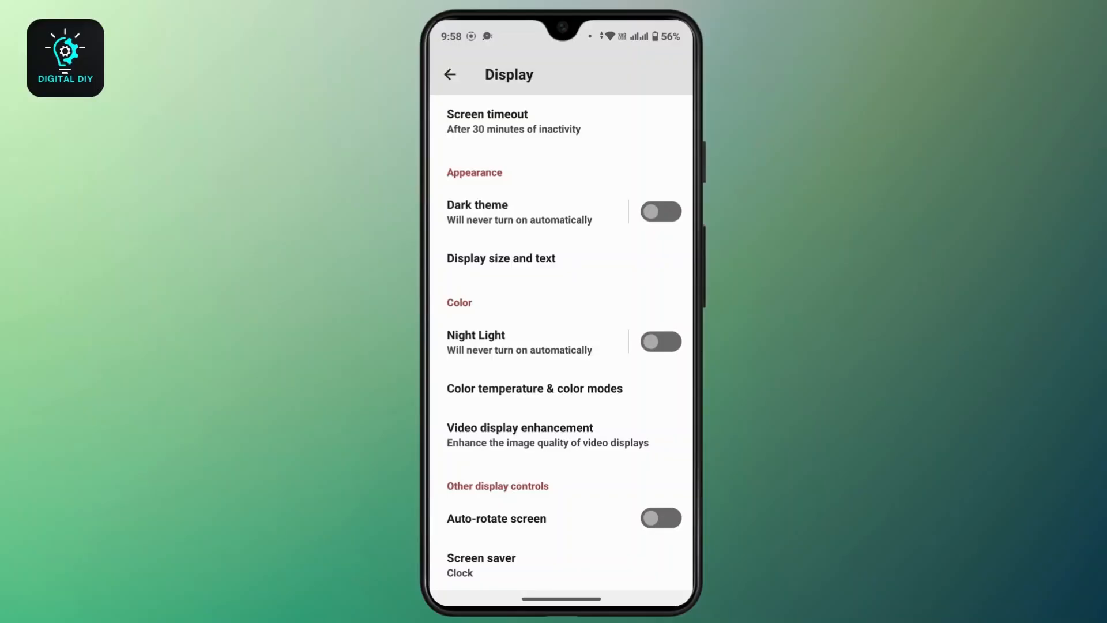
# Open 'Display size and text' and scroll down to the font size and display size sliders.
pyautogui.click(500, 258)
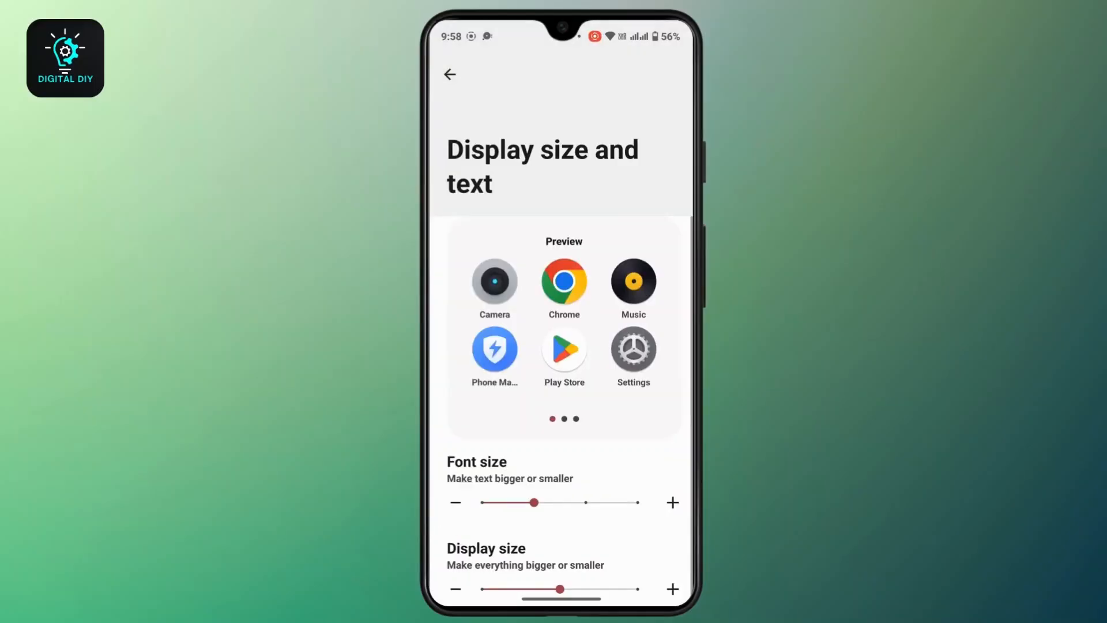
pyautogui.scroll(-3)
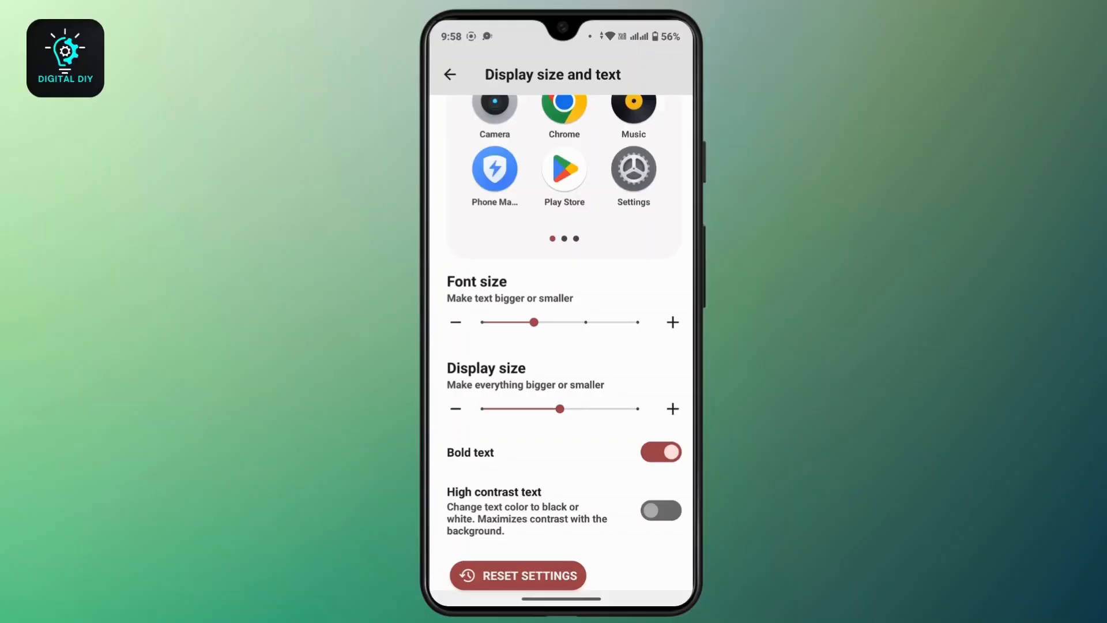